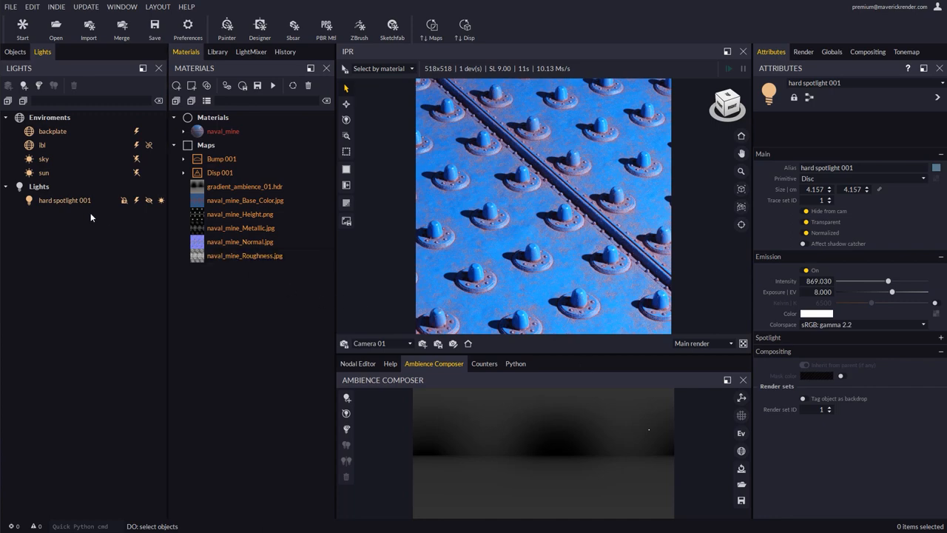
Select the ibl environment light to show its Image-Based Lighting attributes.
click(65, 200)
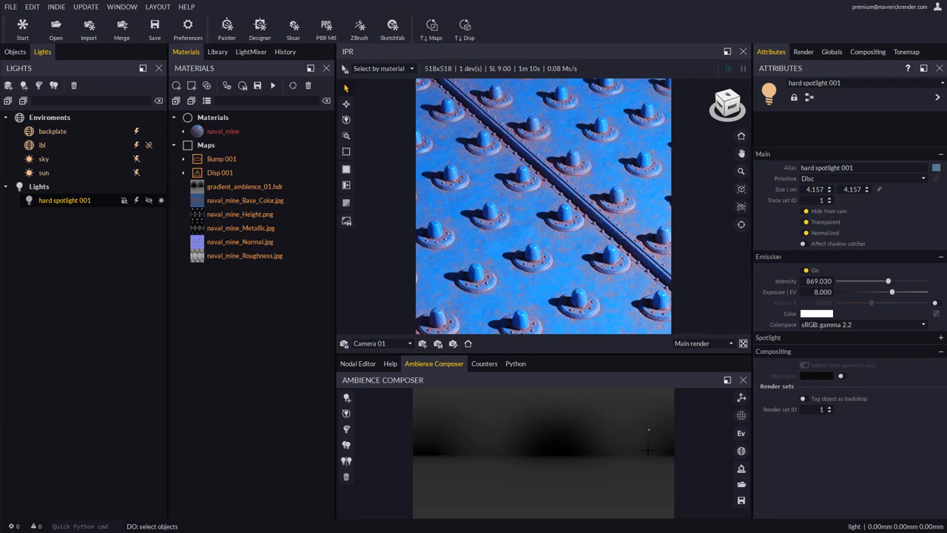
mouse_move(644, 430)
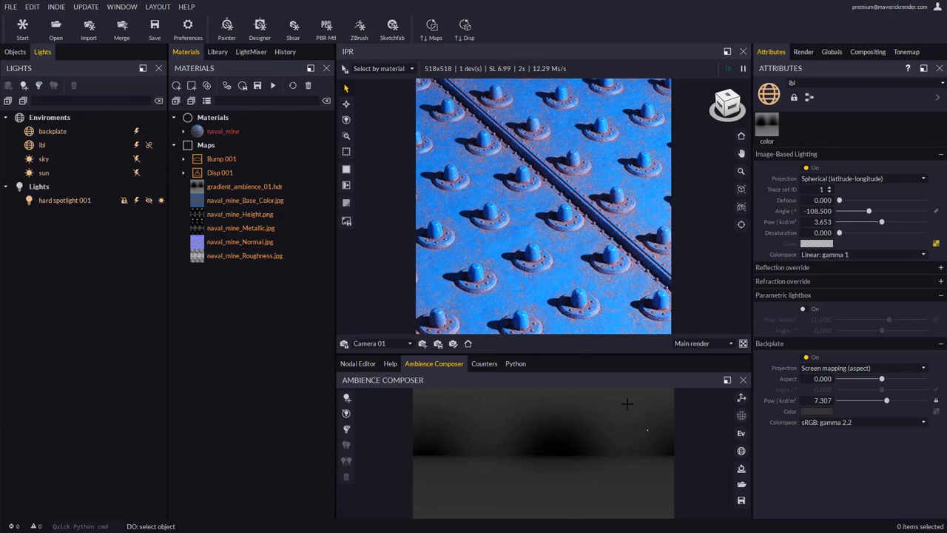
Select hard spotlight 001 and add Light Top 001 with the Ambience Composer.
click(64, 200)
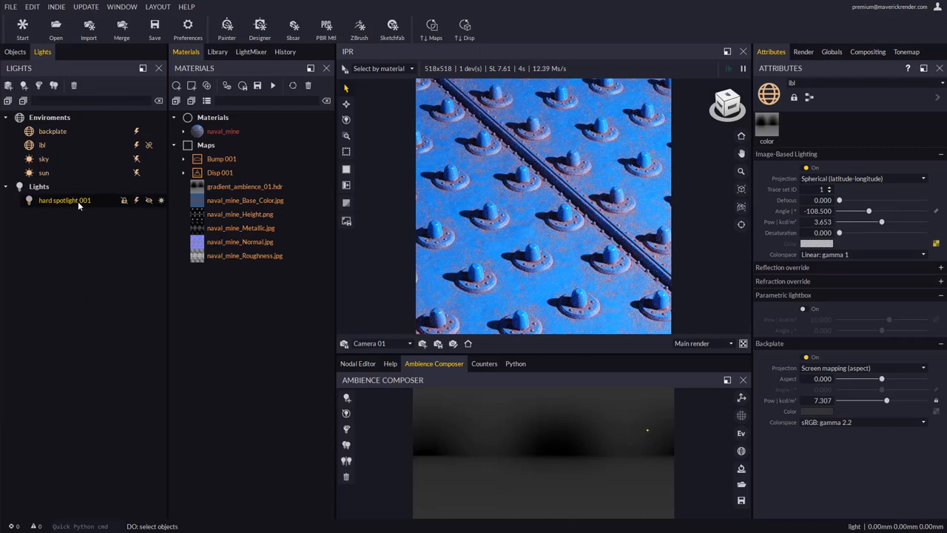
click(65, 200)
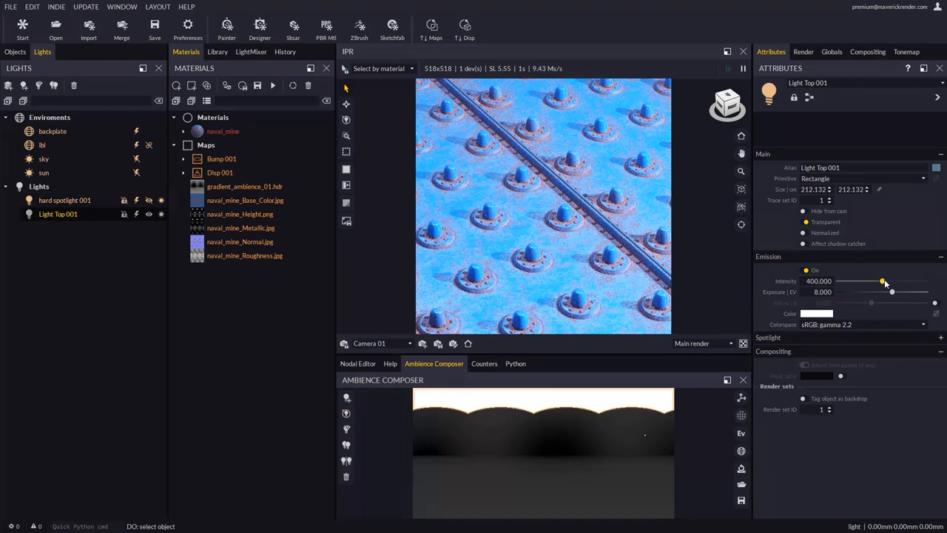
Lower Light Top 001's intensity to about 31.58.
drag(883, 282, 862, 281)
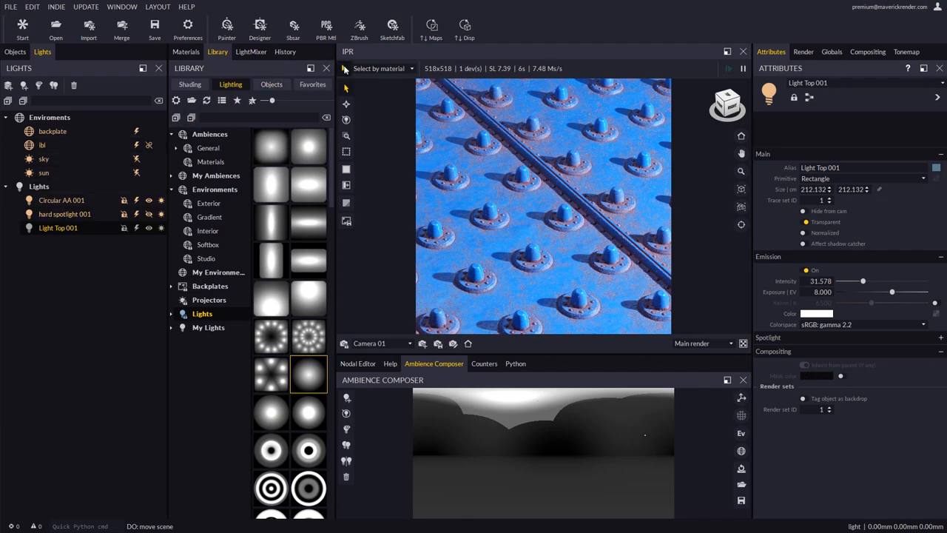
click(60, 200)
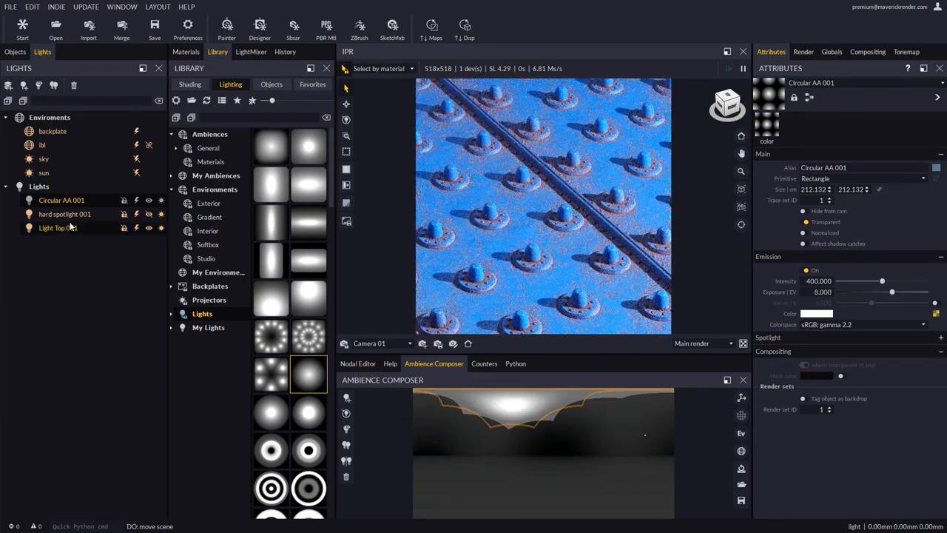
click(57, 227)
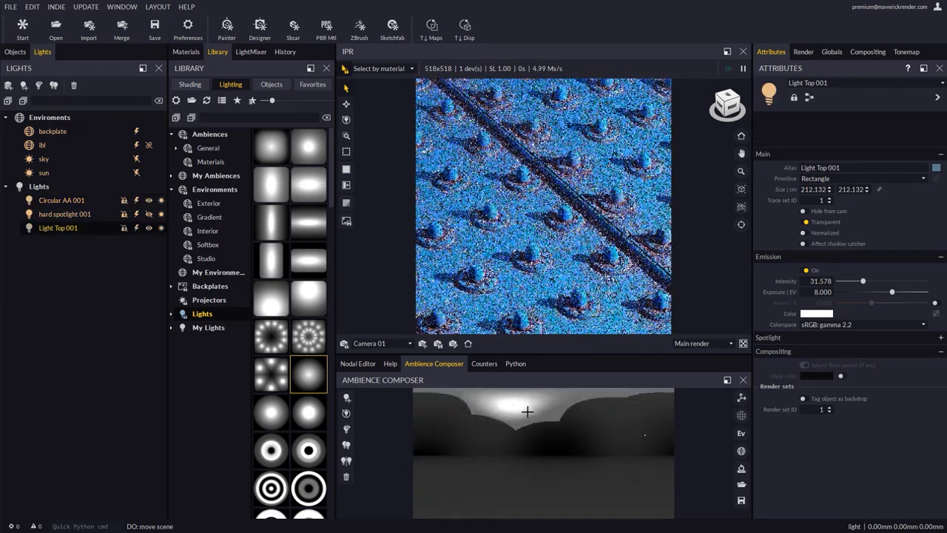